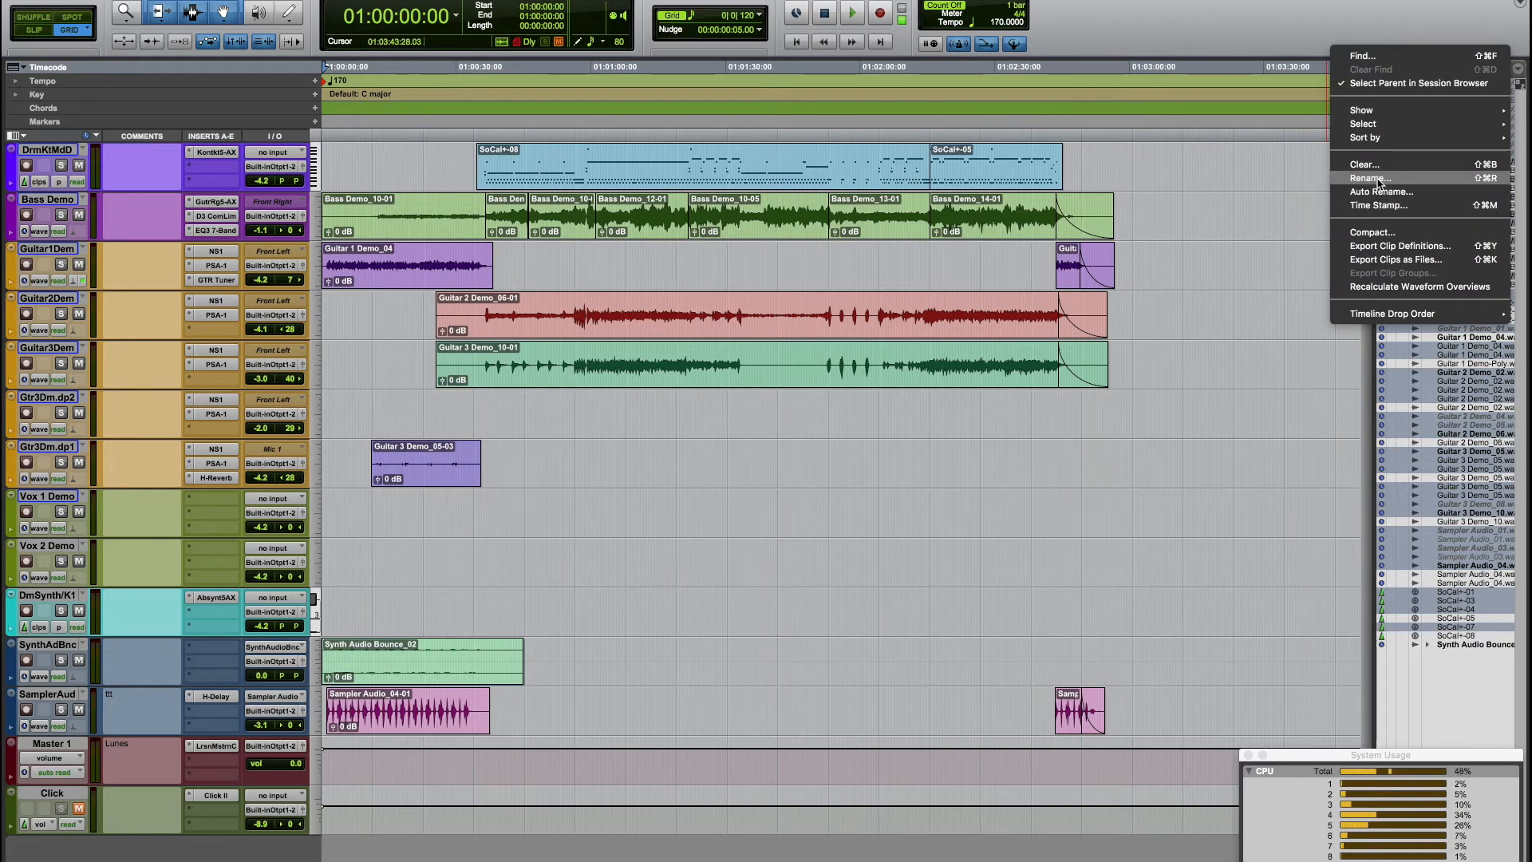
Choose Clear... from the Clips list menu to prompt for removing unused clips.
left_click(1363, 163)
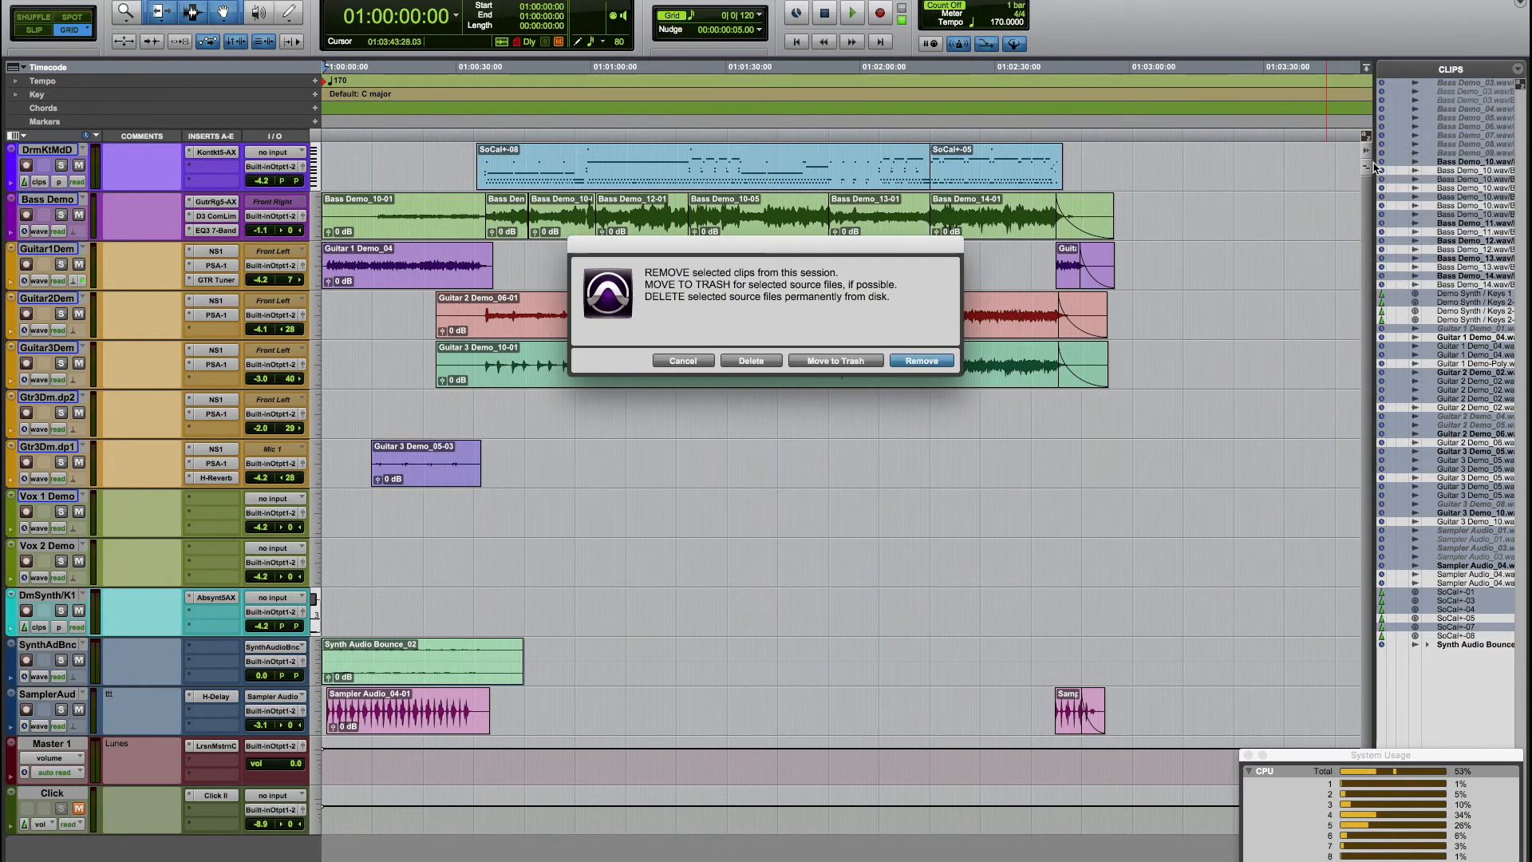
mouse_move(842, 362)
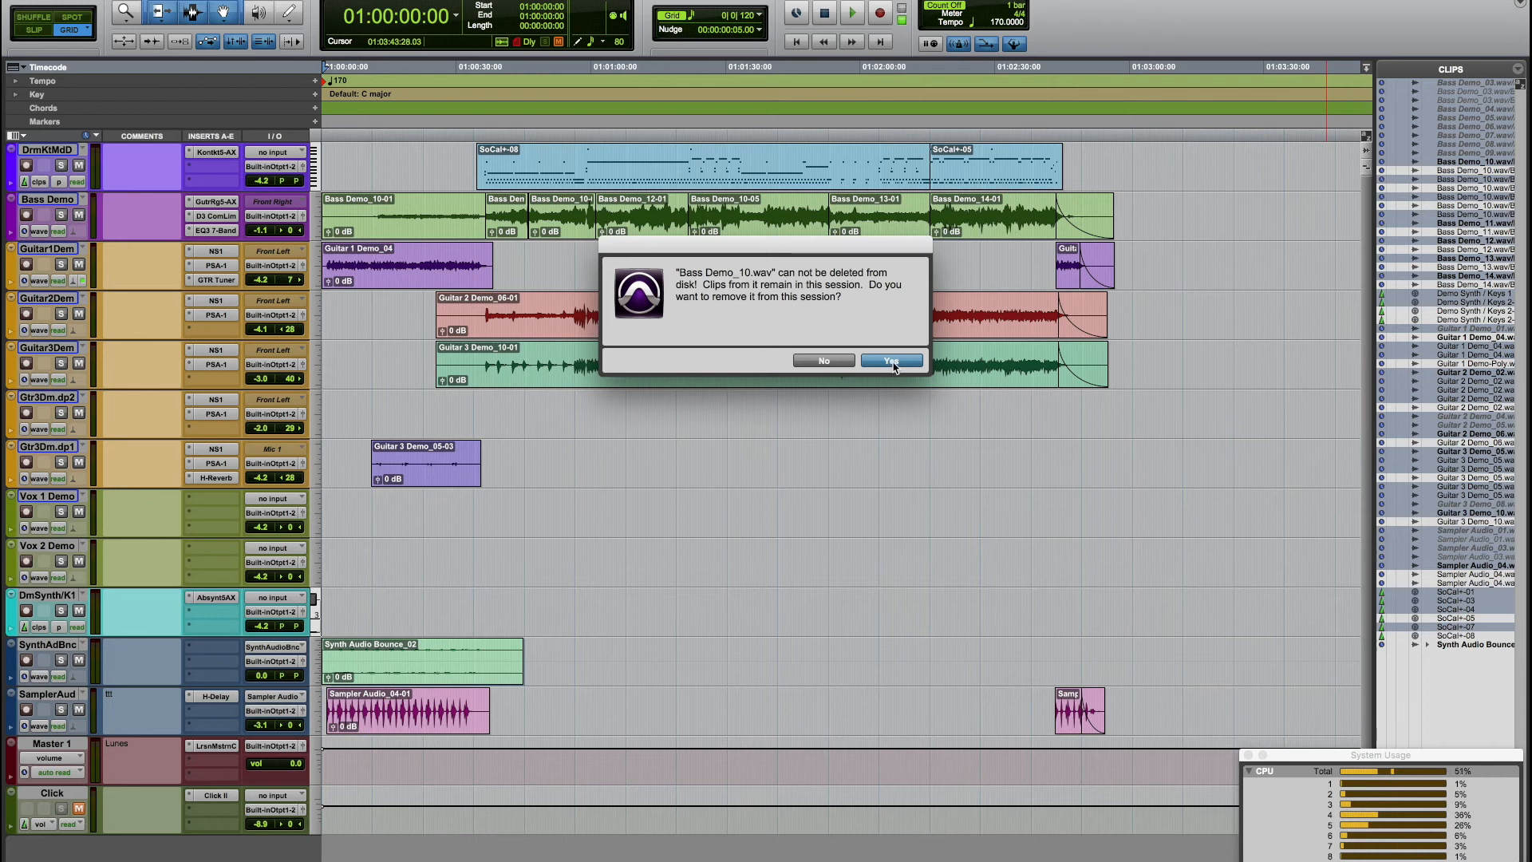
Confirm removal of Bass Demo_10.wav and Guitar 2 Demo_02.wav, which cannot be deleted from disk.
left_click(891, 361)
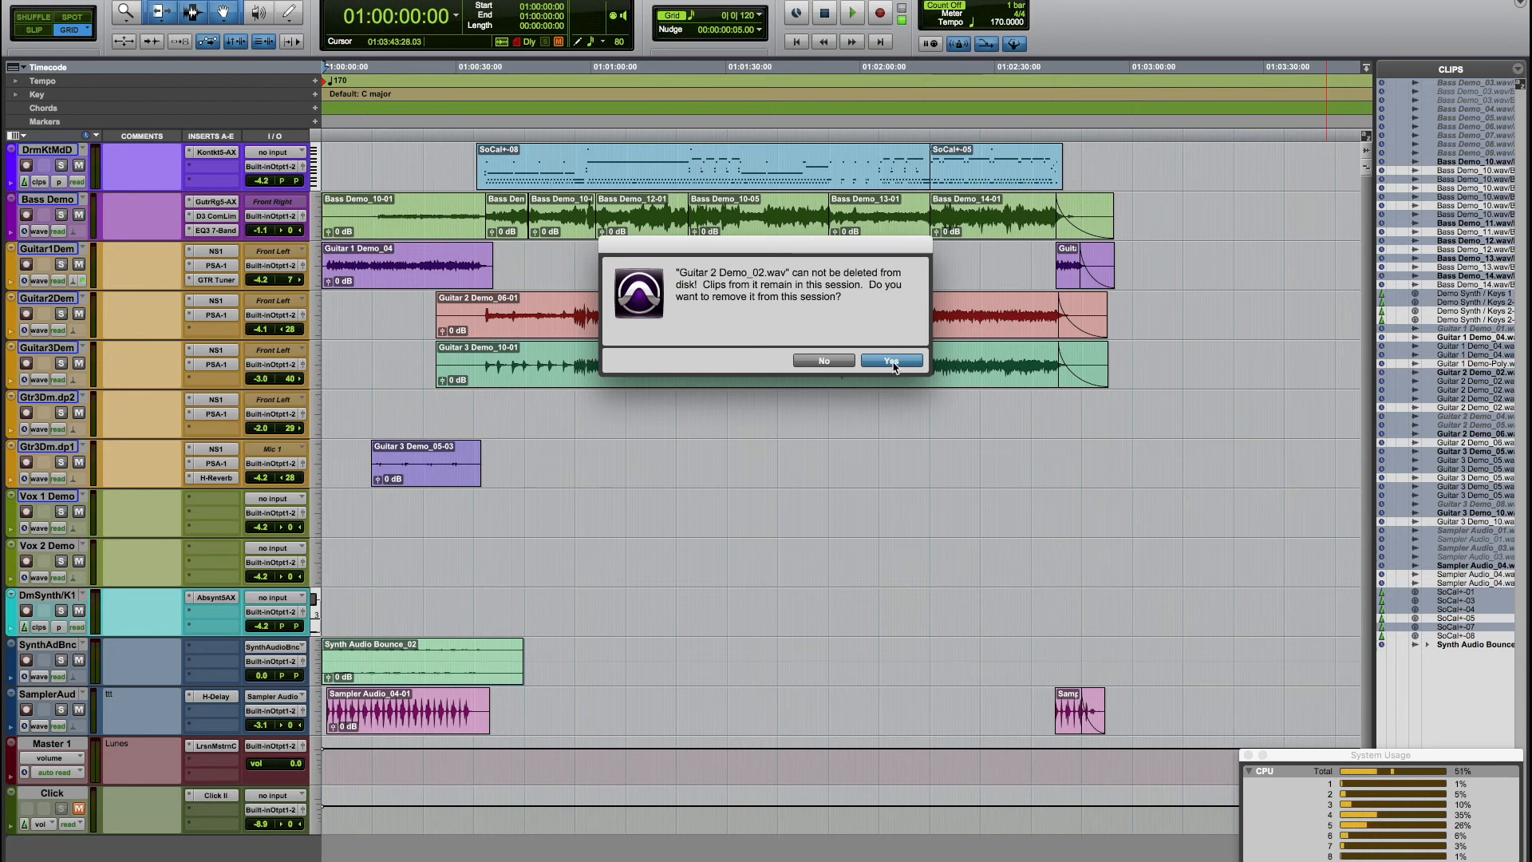
left_click(891, 359)
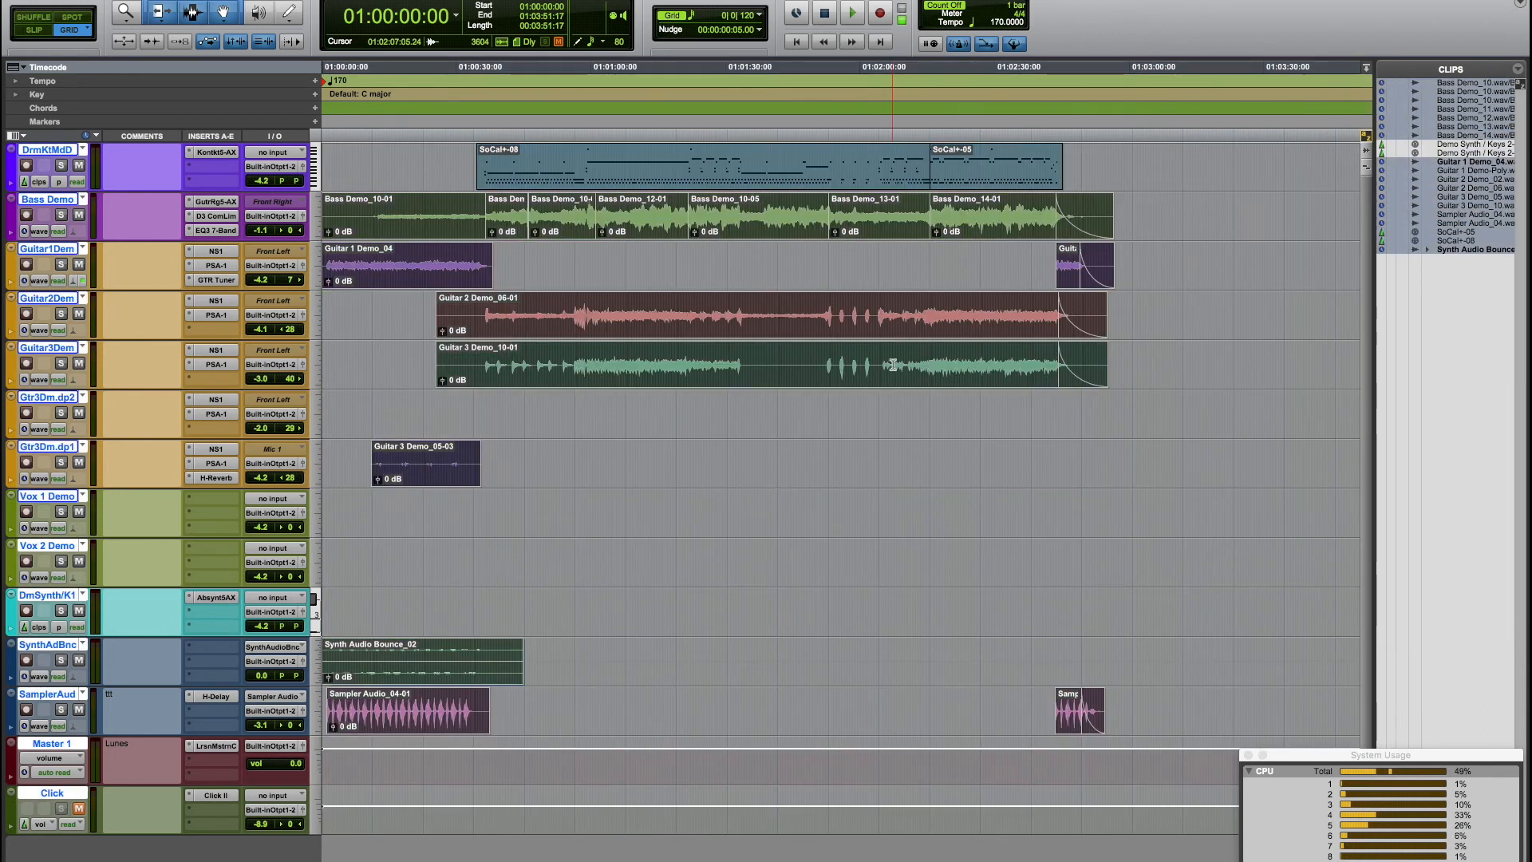